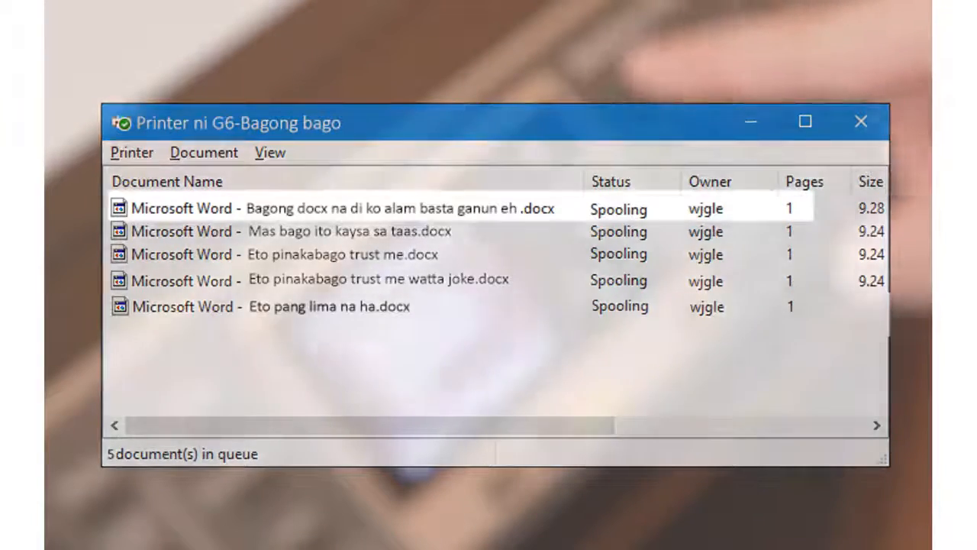
{"action": "left_click", "coordinate": [305, 306]}
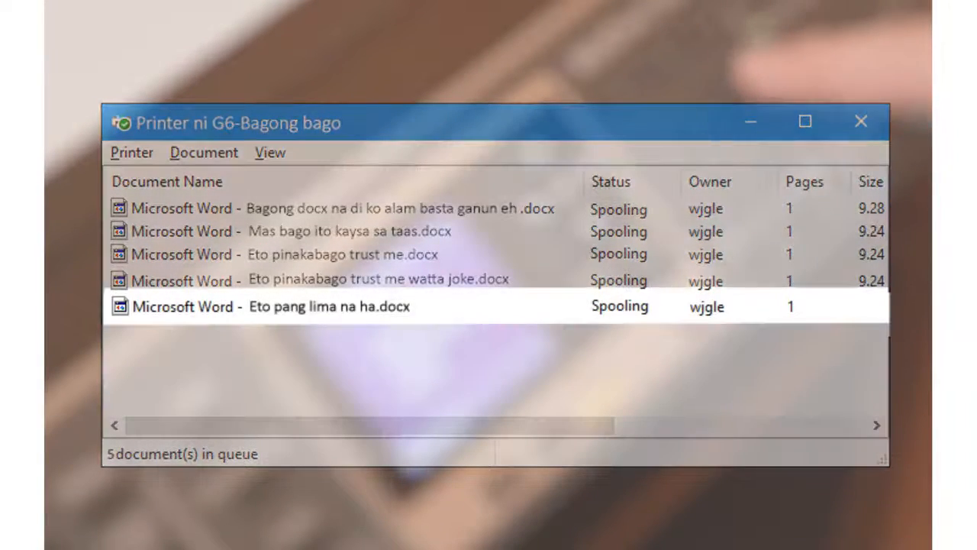